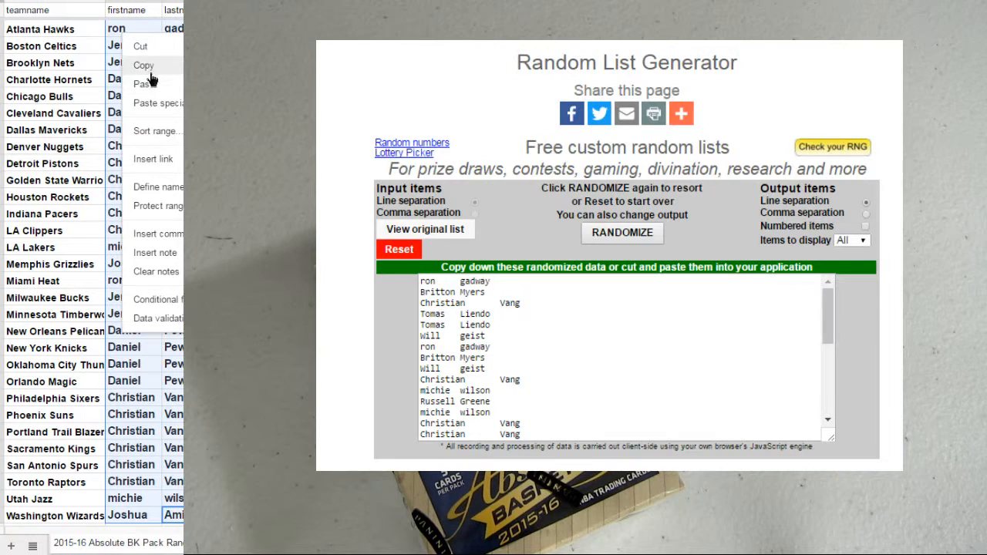
Shuffle the copied team names twice, paste the order beside the names, and reset the generator
click(398, 250)
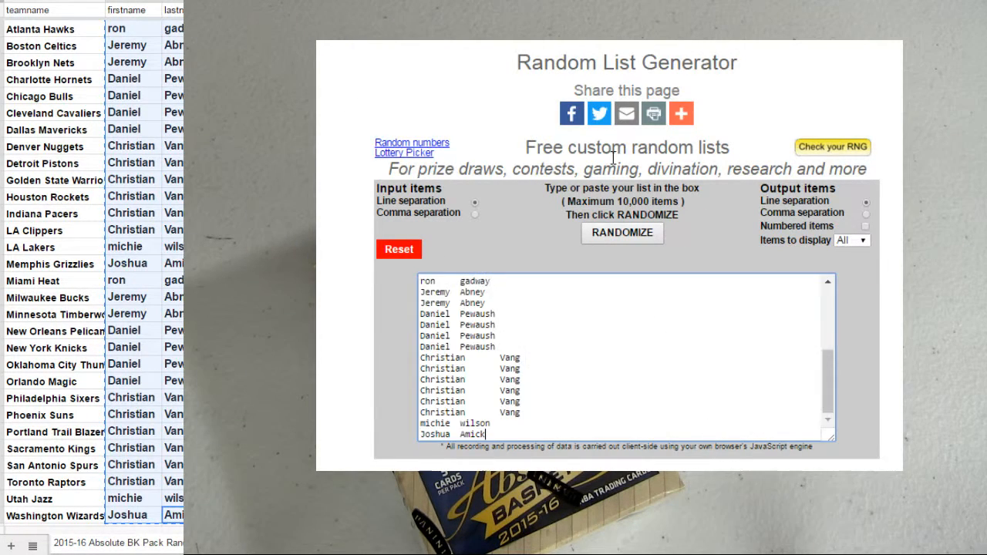
click(623, 232)
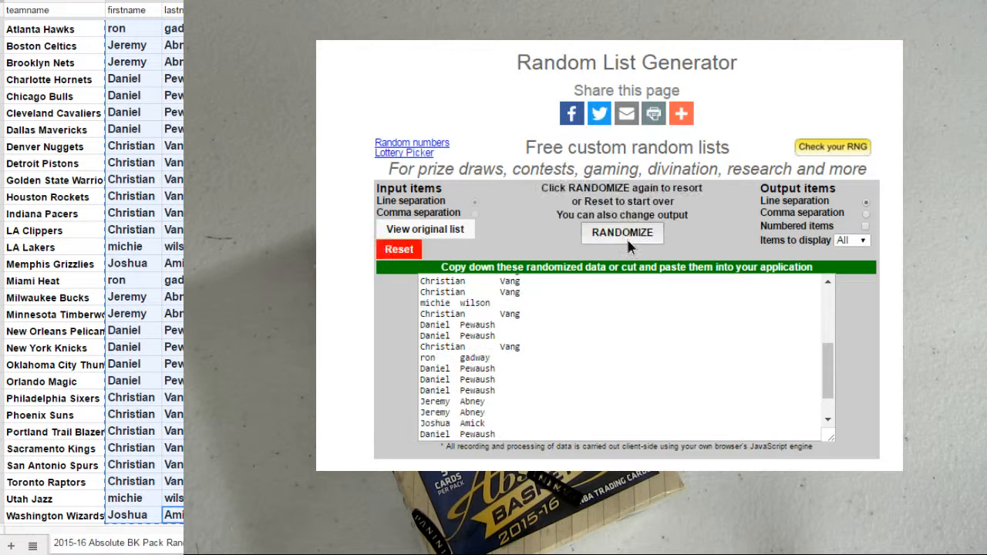
click(623, 232)
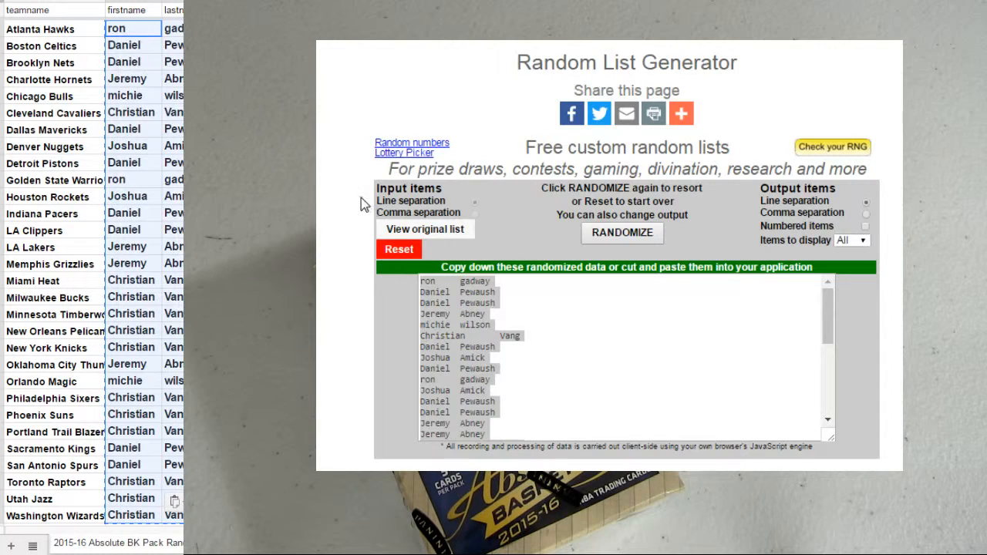
click(398, 250)
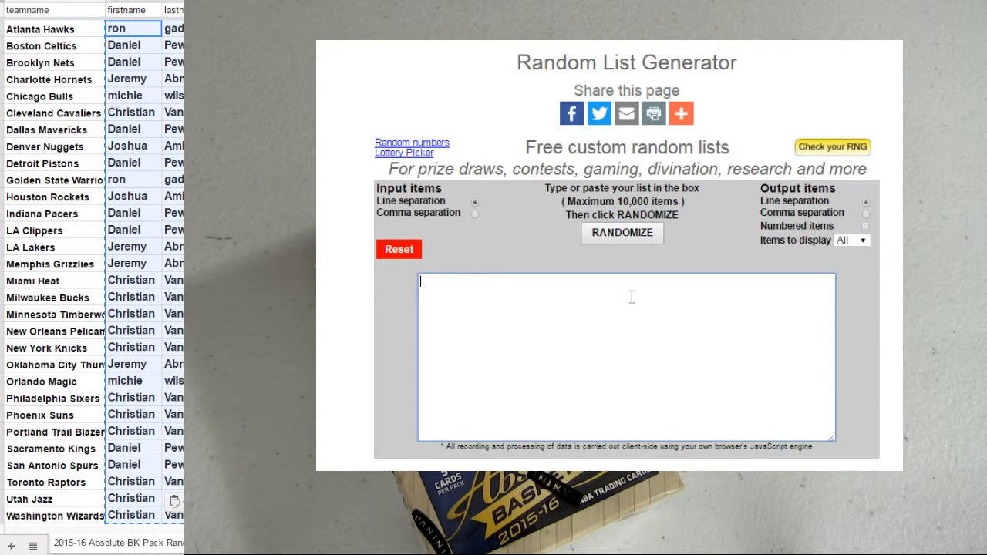
click(623, 232)
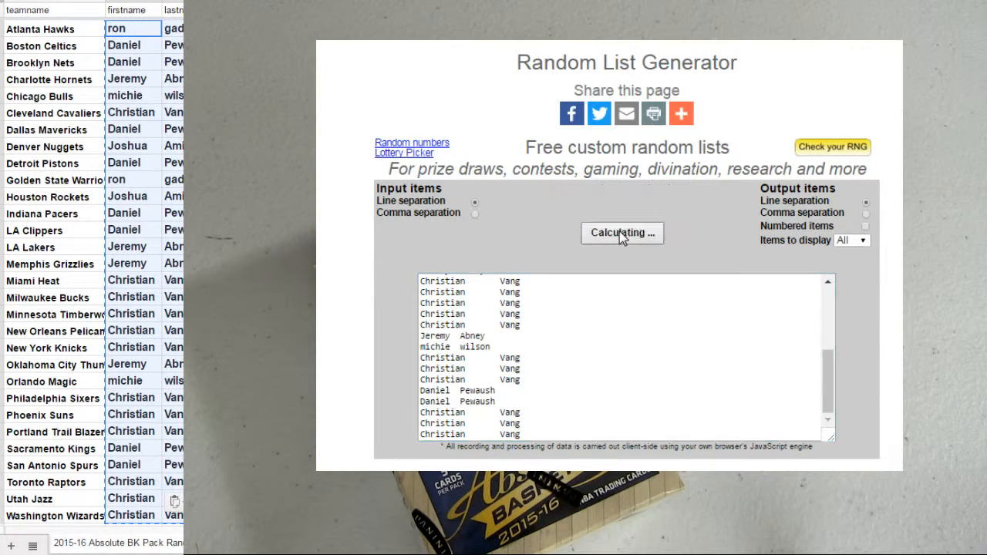
click(622, 233)
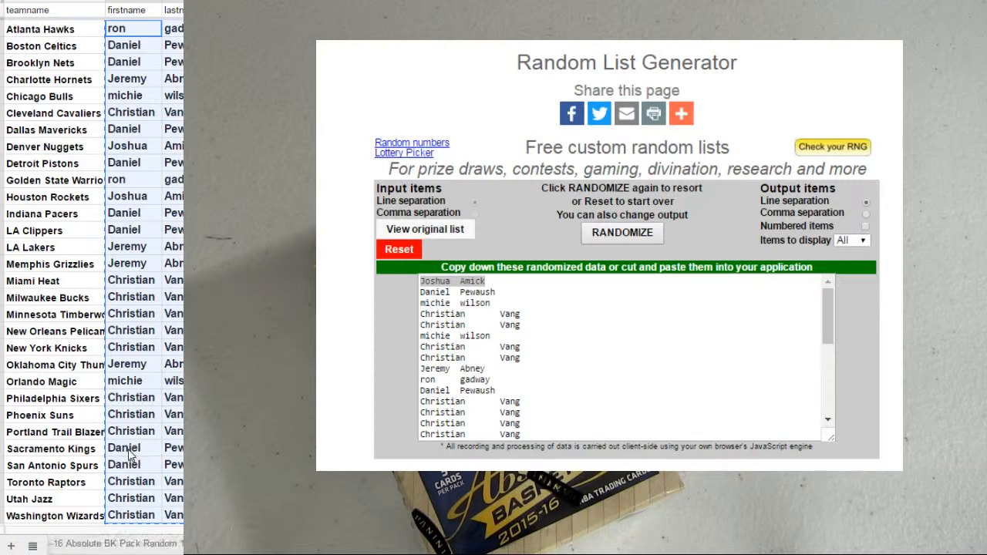
click(51, 448)
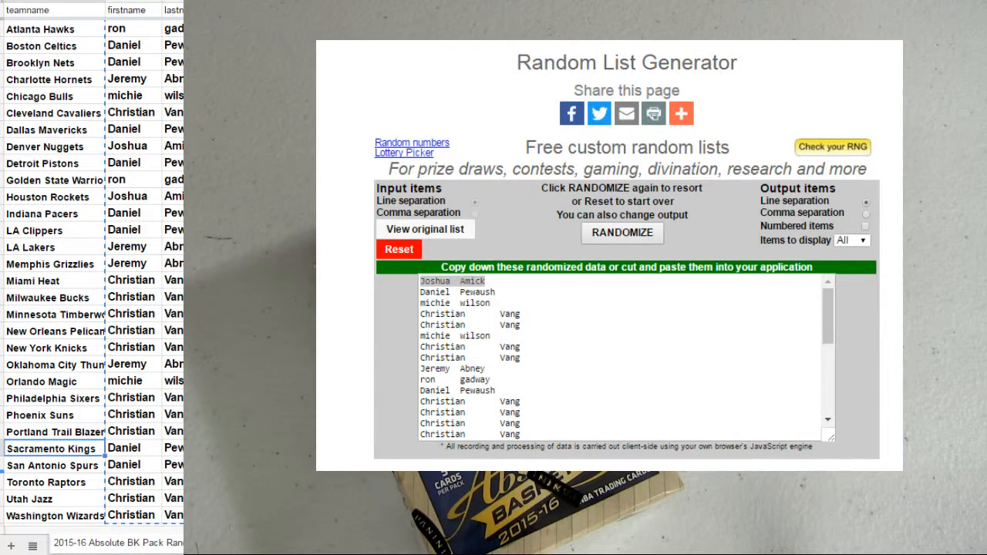